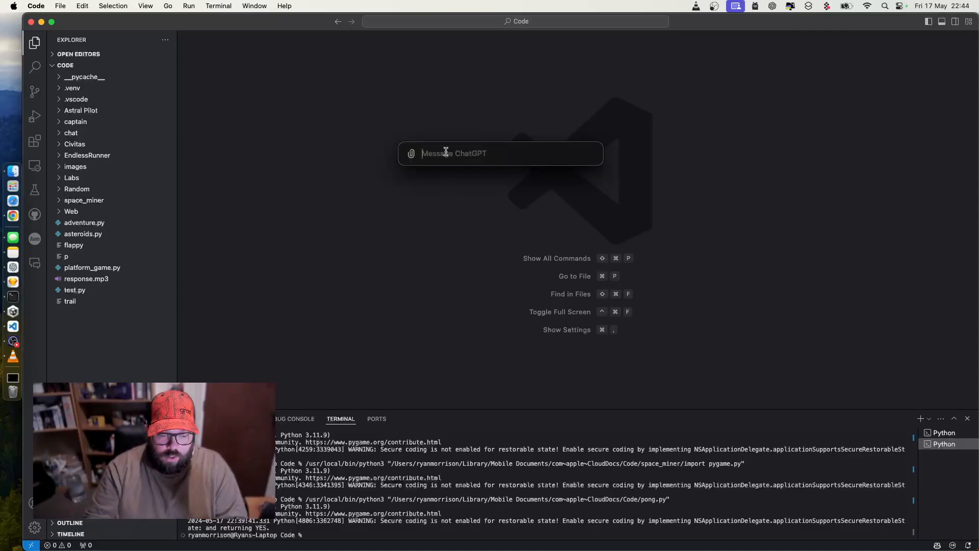
- Attach hqdefault.jpg from the Downloads folder to a new ChatGPT message
left_click(410, 153)
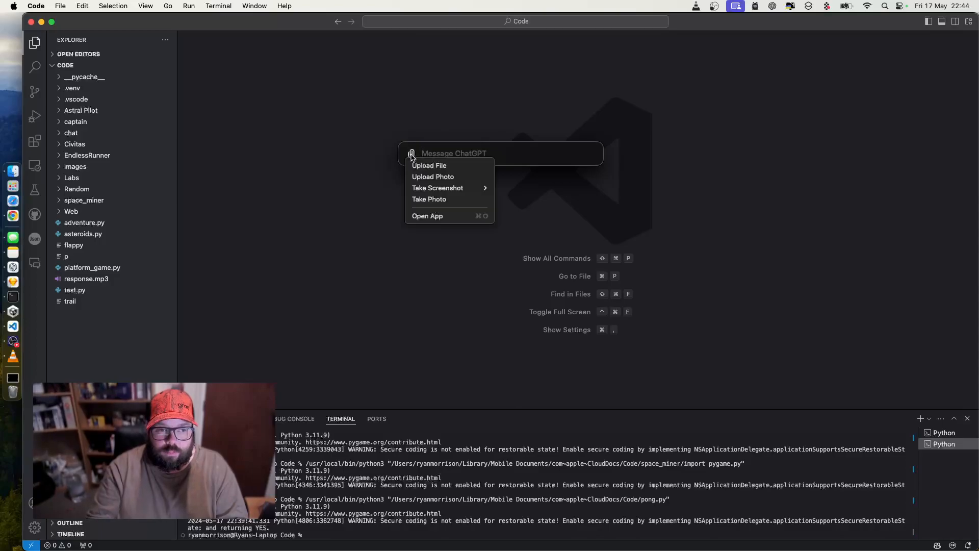
left_click(428, 165)
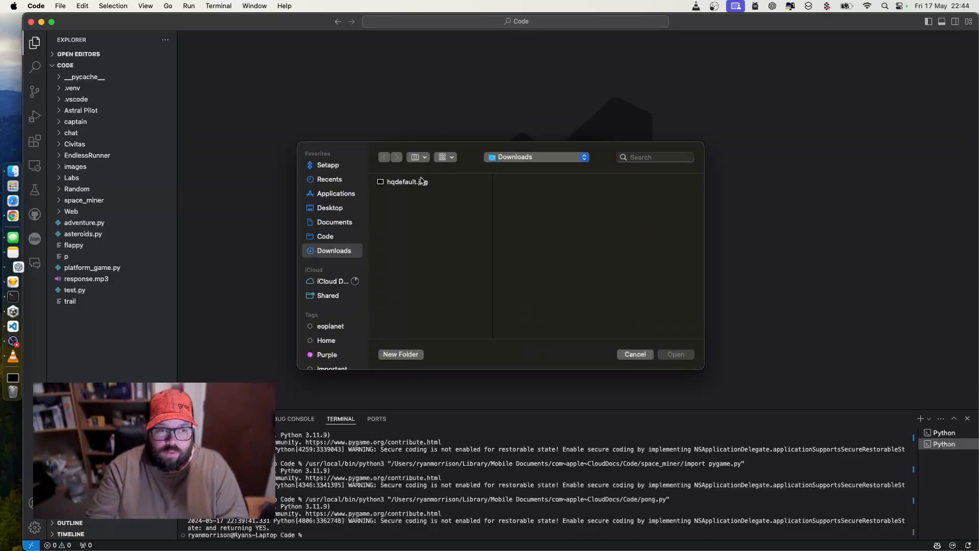
left_click(407, 181)
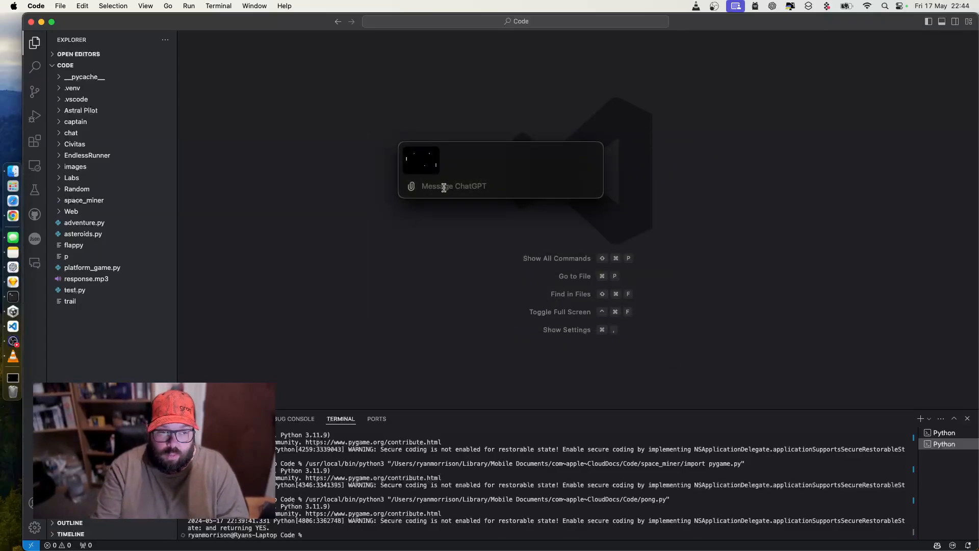
- Send a prompt requesting a fully functional Python game with scoring and a computer opponent
type("Us")
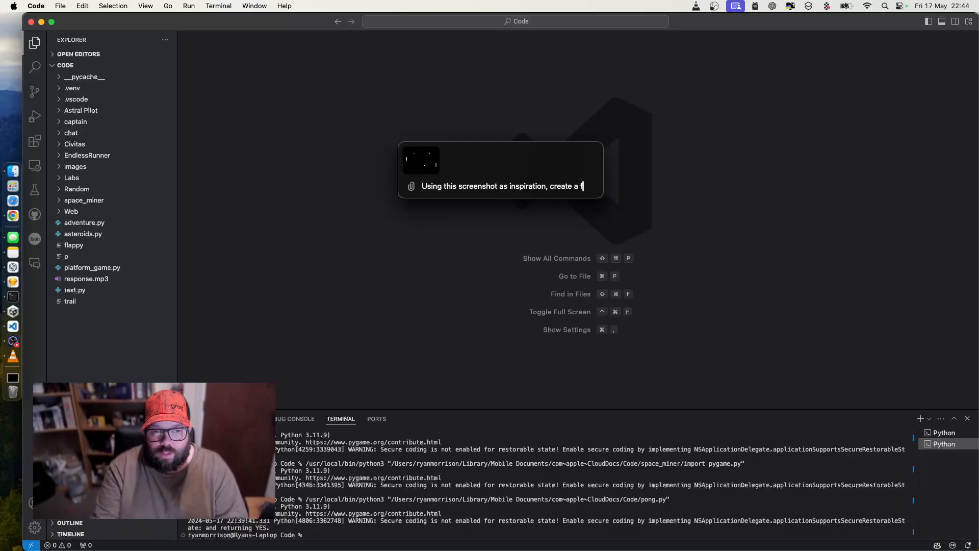
type("ully functional")
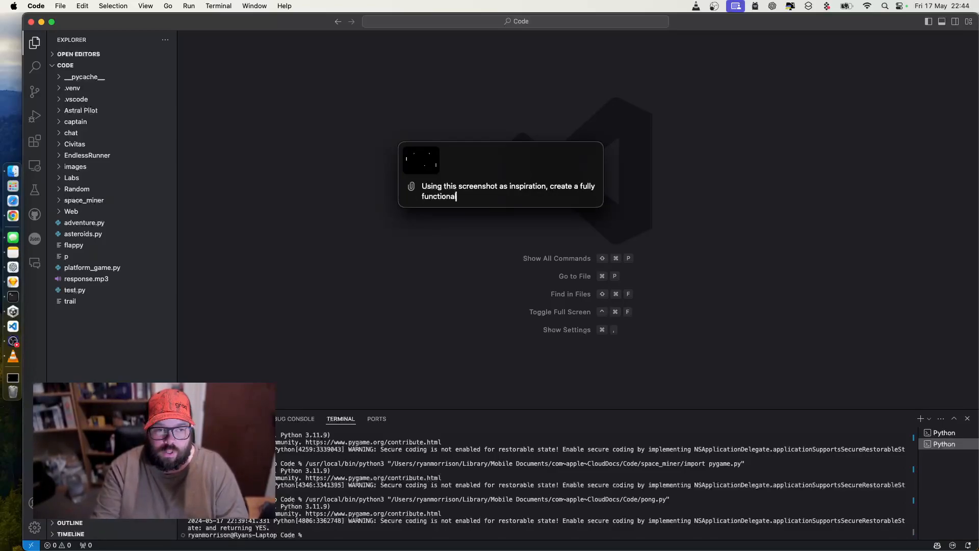
type("game using Pytho")
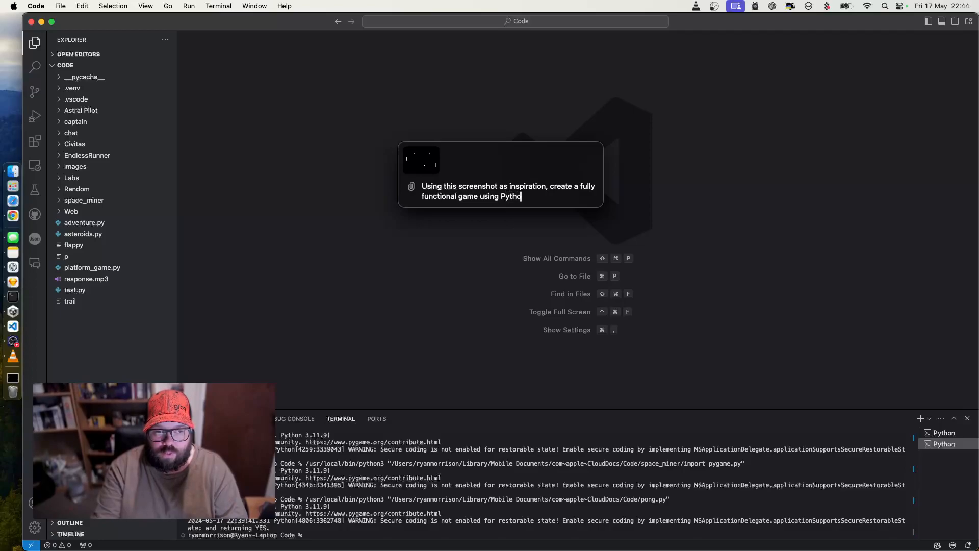
type("n and provide all the information I need to ma")
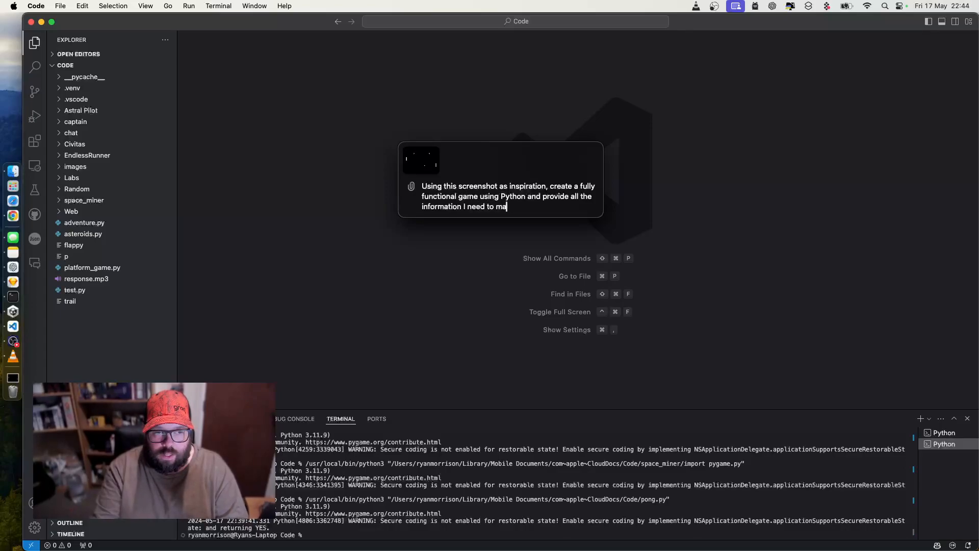
type("ke it work. This")
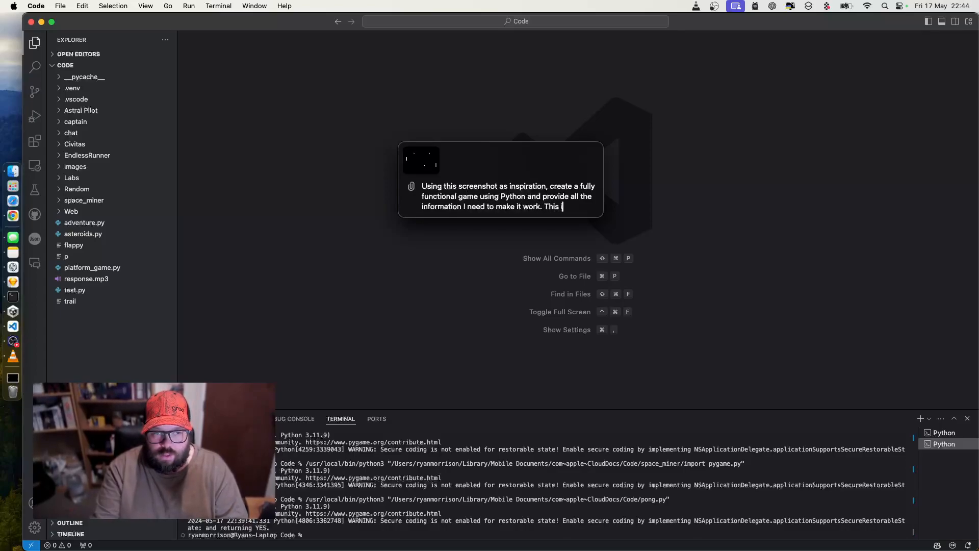
type("includes ensuring")
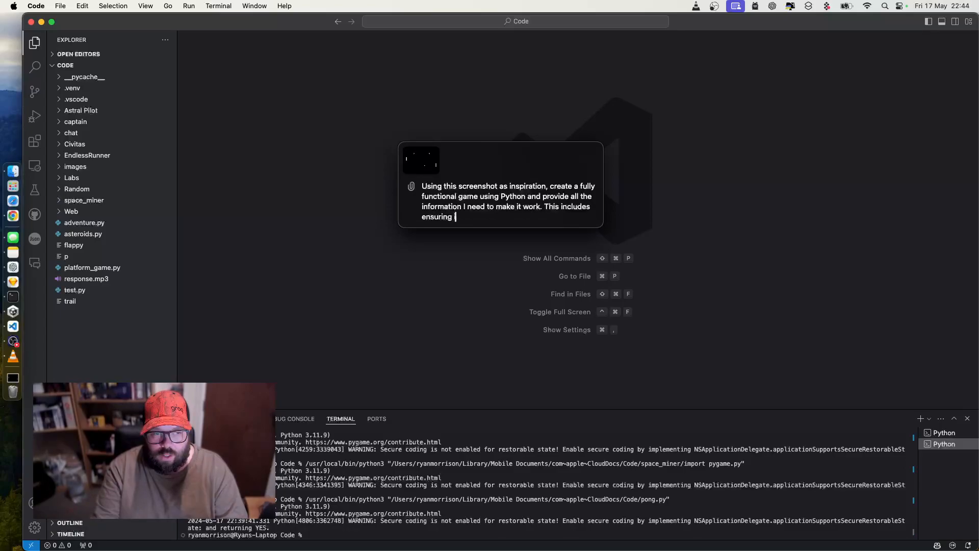
type("it handles scoring and one side played by th")
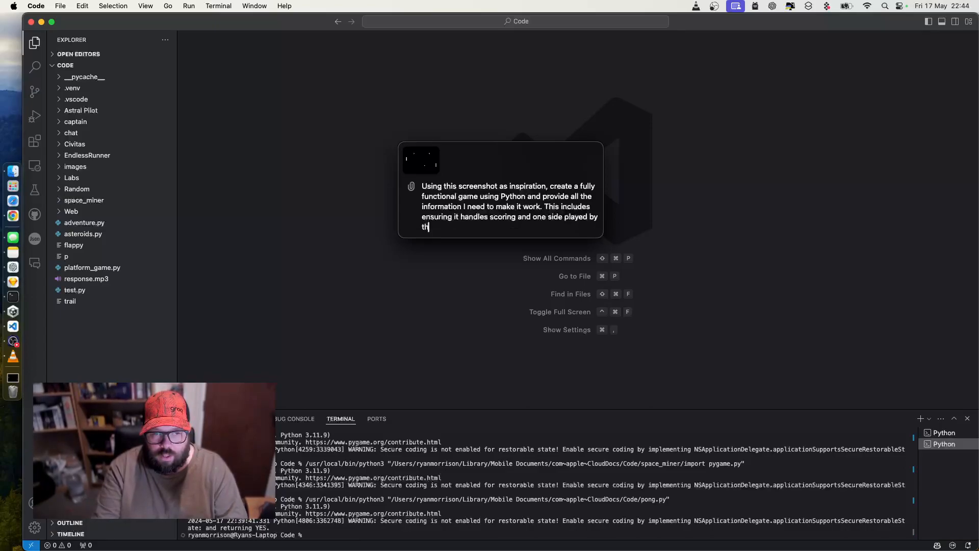
key("Enter")
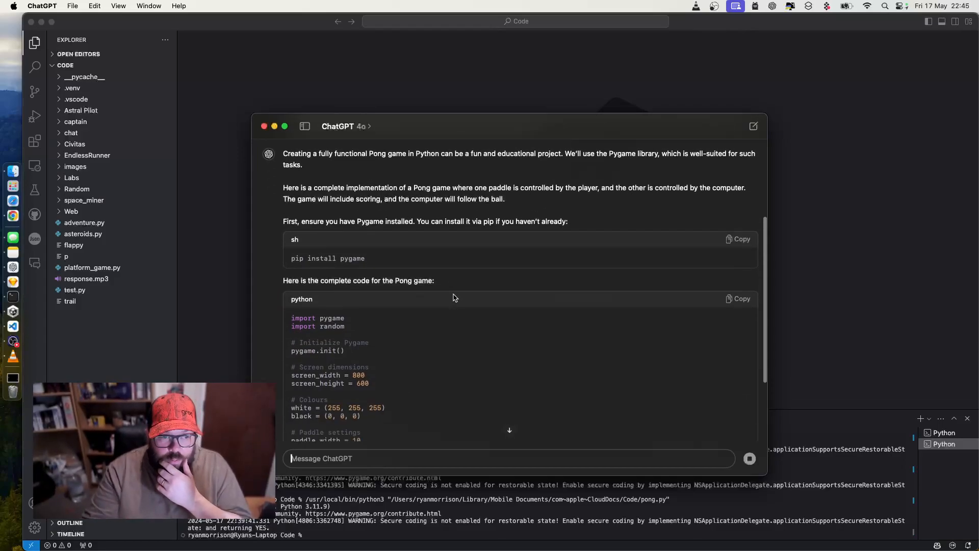
scroll("down", 3)
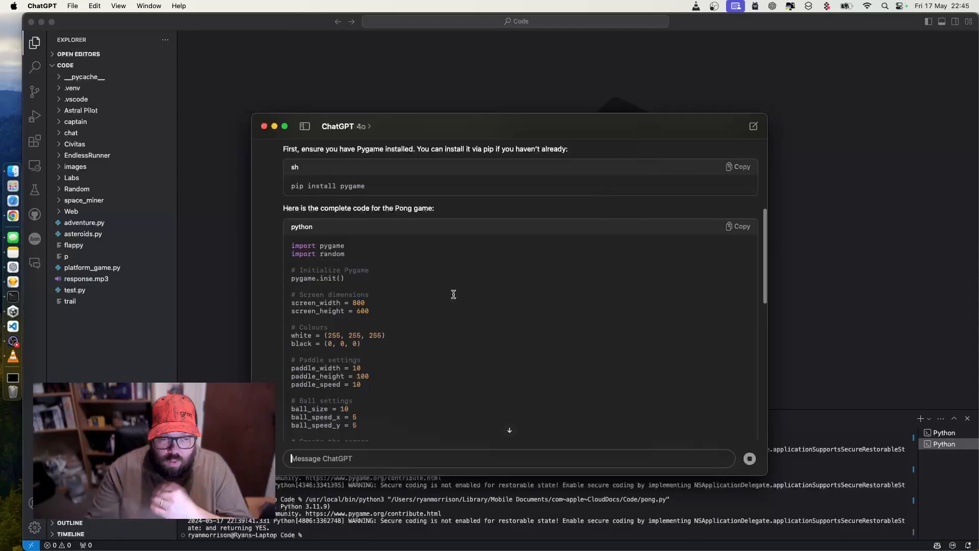
scroll("down", 3)
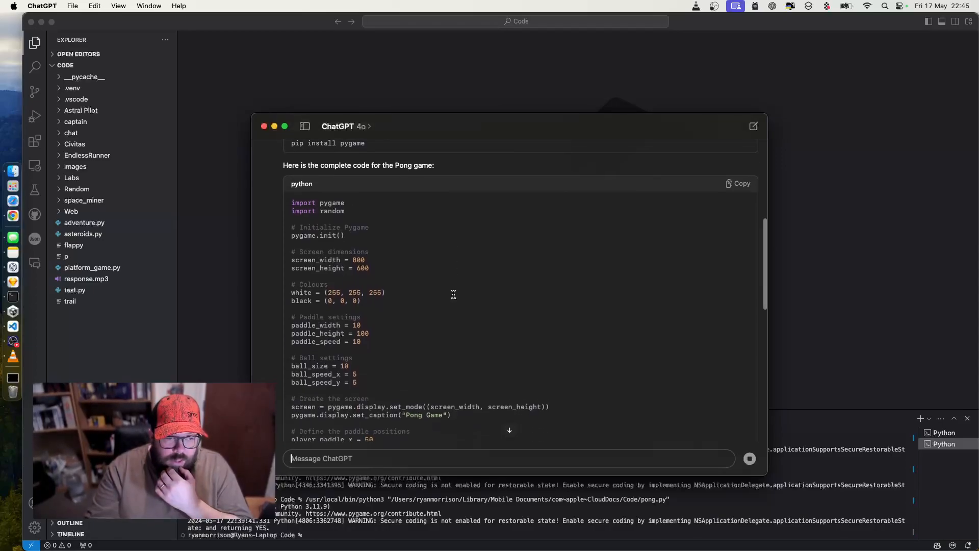
scroll("down", 3)
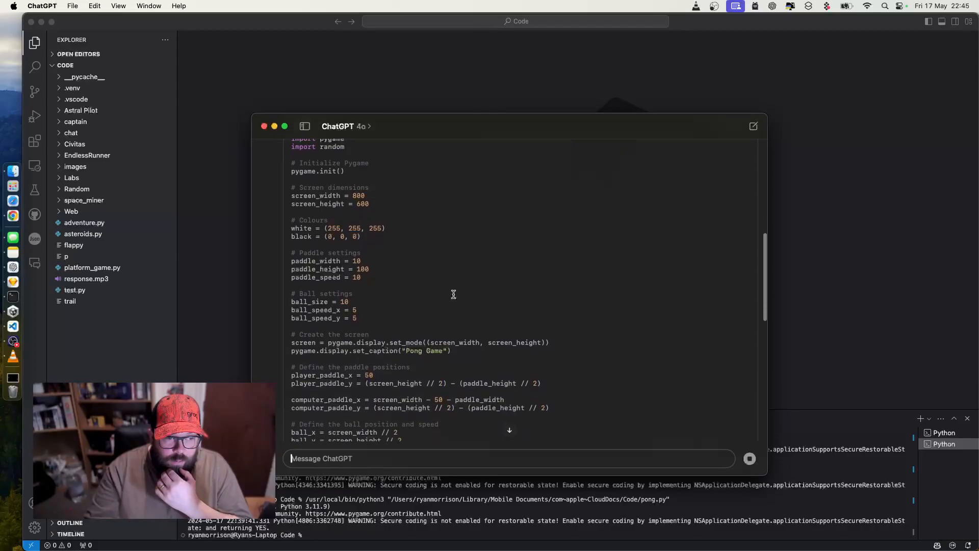
scroll("down", 3)
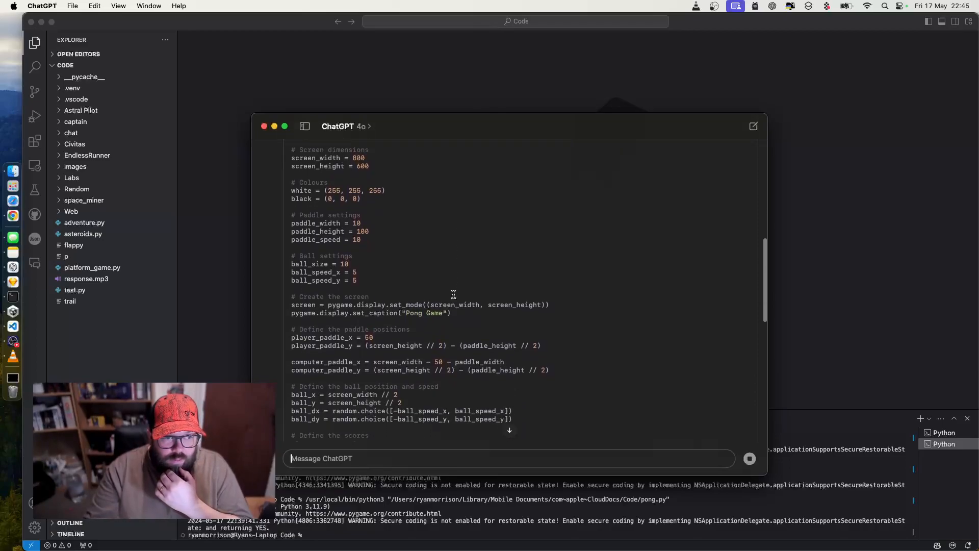
scroll("down", 3)
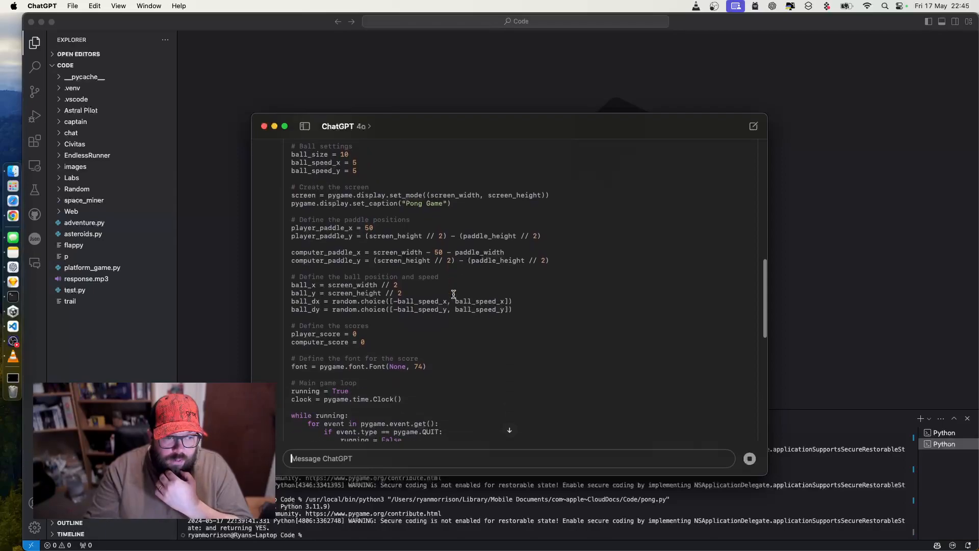
scroll("down", 3)
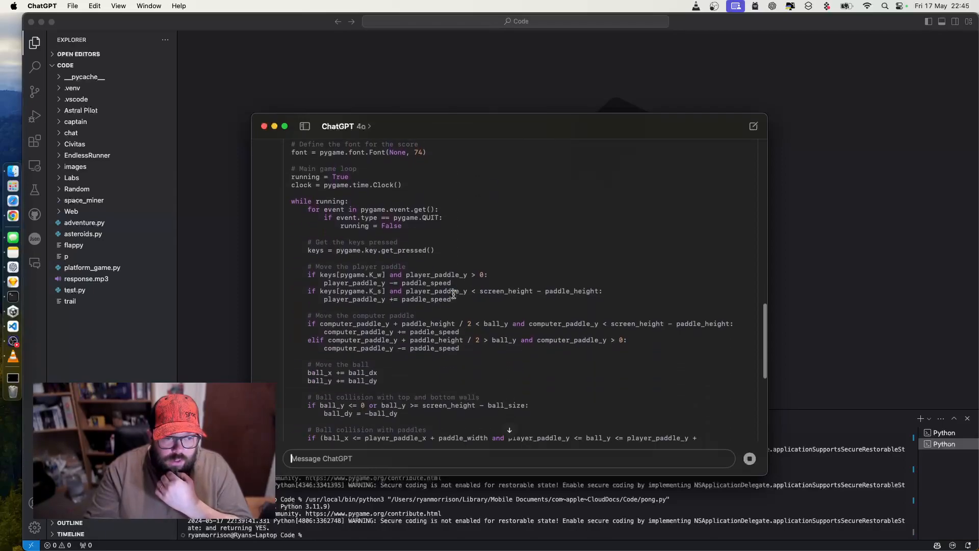
scroll("down", 3)
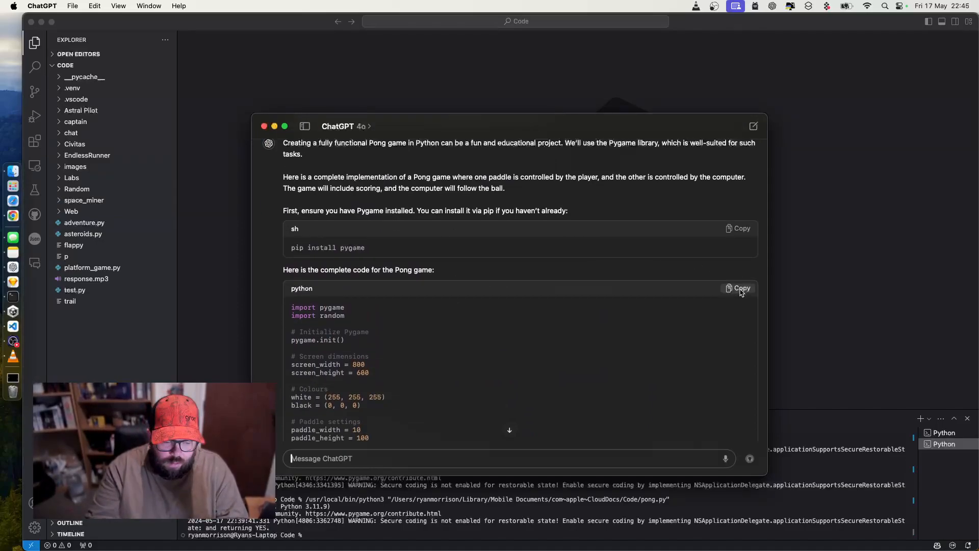
- Copy ChatGPT's Pong code into a new VS Code file and save it in Code
left_click(738, 288)
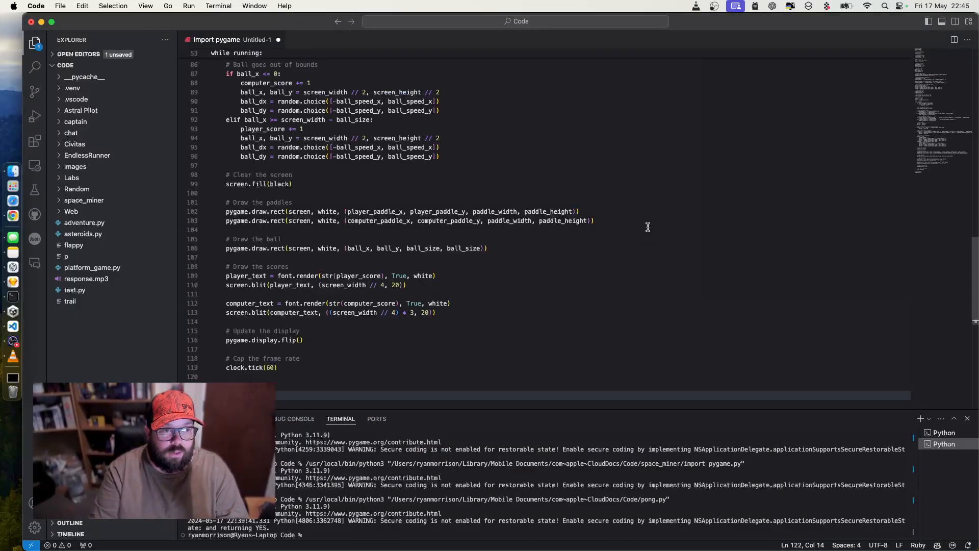
key("cmd+s")
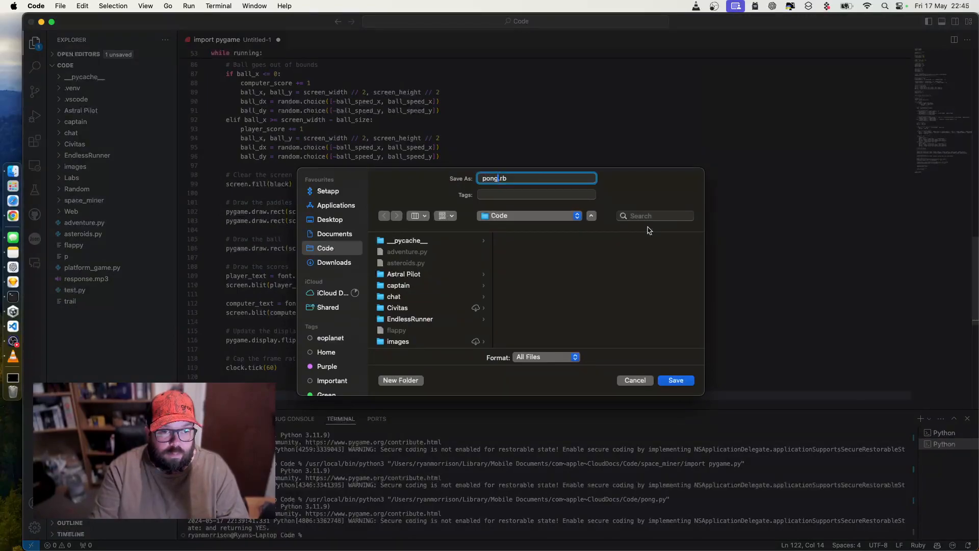
left_click(676, 380)
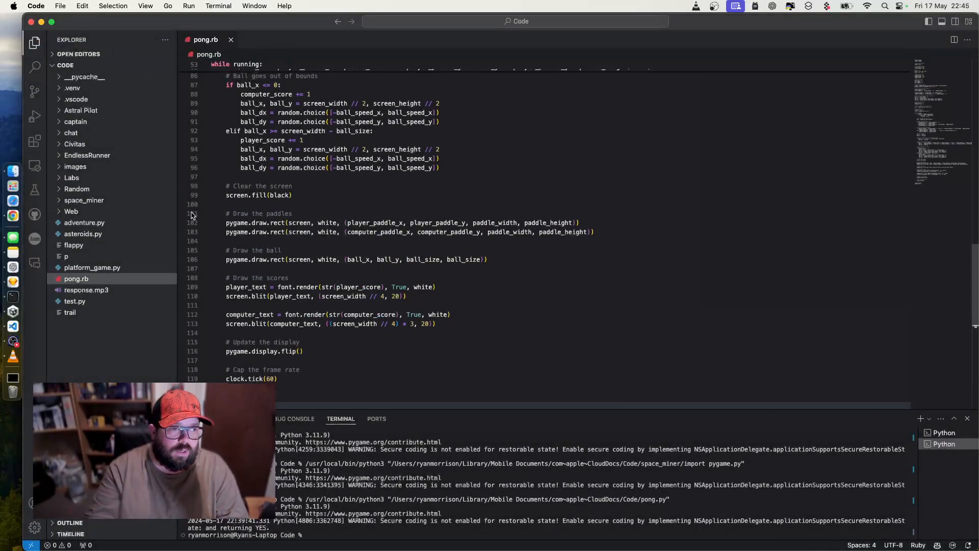
- Rename the saved file to pong.py
right_click(76, 278)
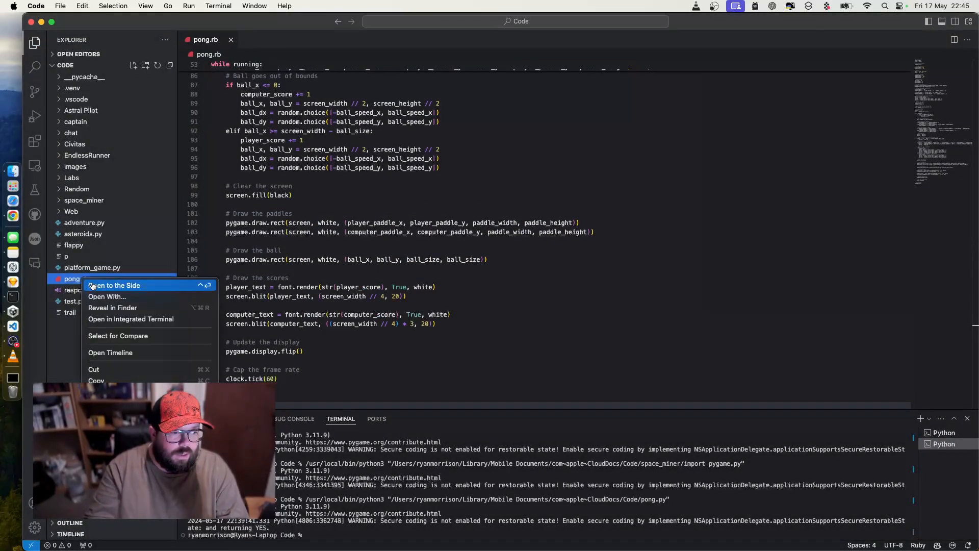
left_click(72, 279)
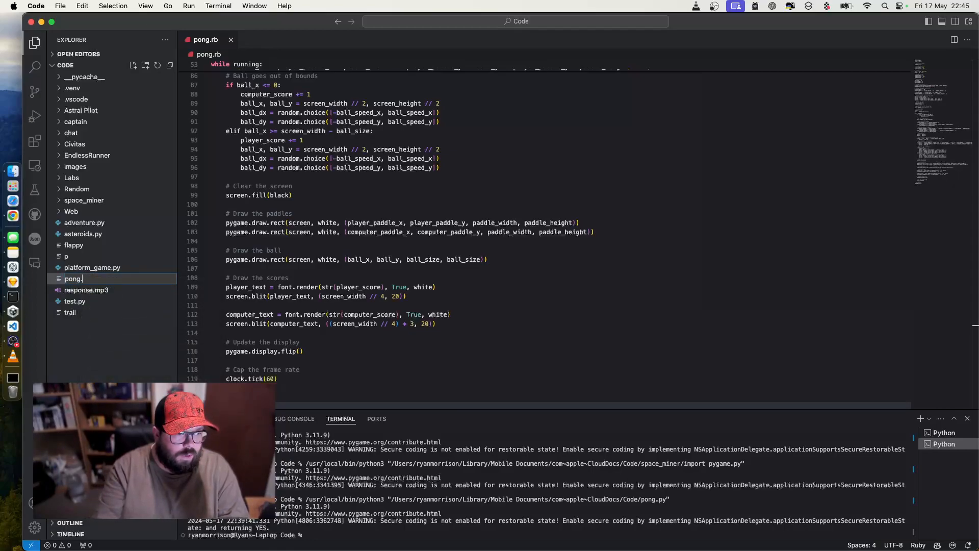
left_click(73, 278)
type("py")
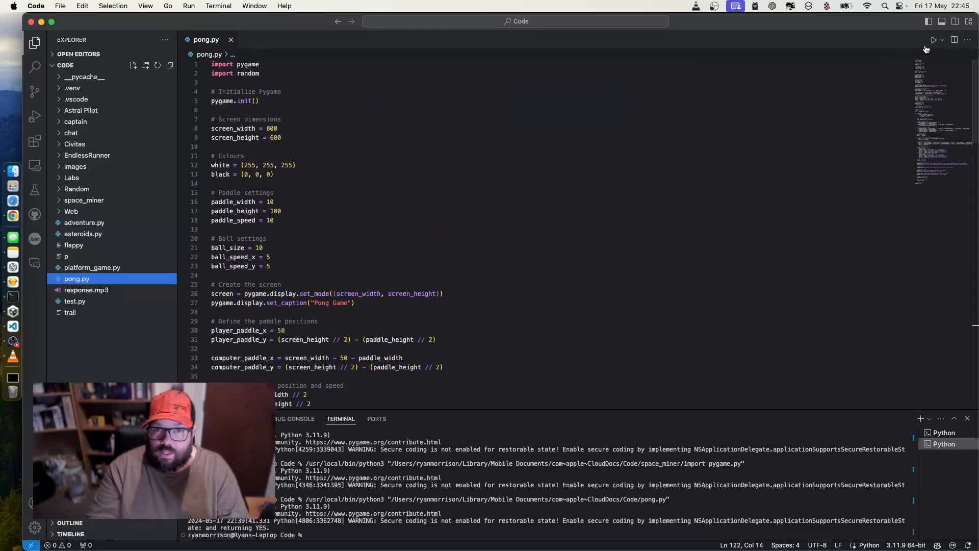
left_click(933, 40)
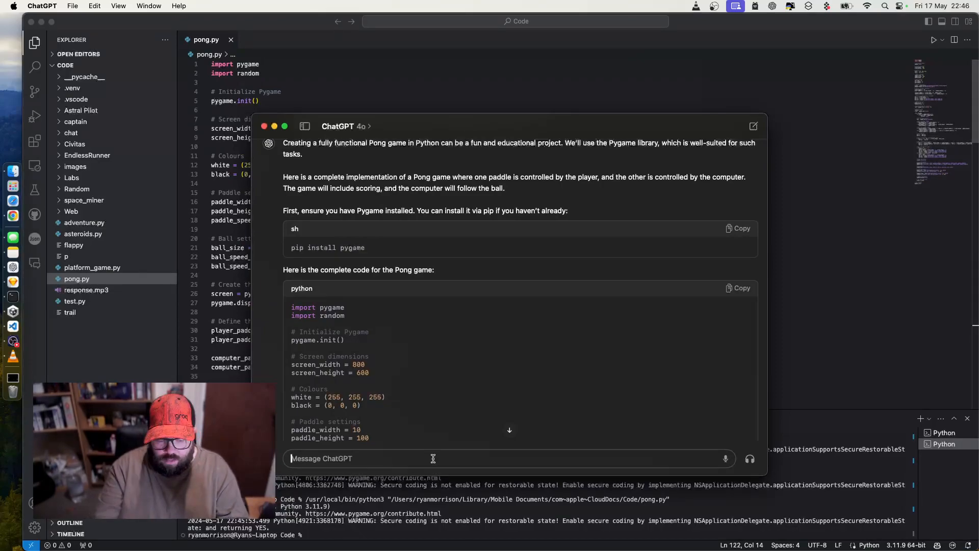
- Send a 'You forgot th…' follow-up and scroll through the revised Pong code
type("You forgot th")
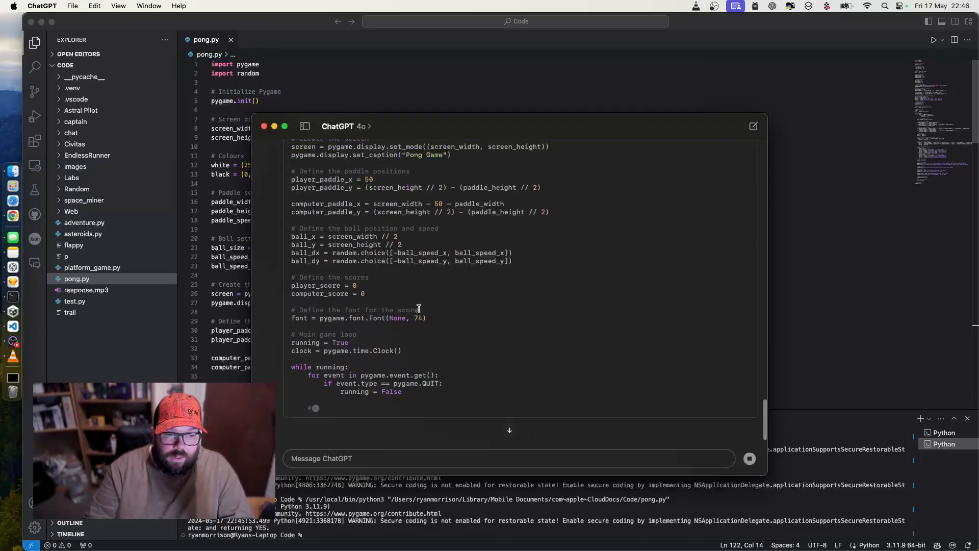
scroll("down", 3)
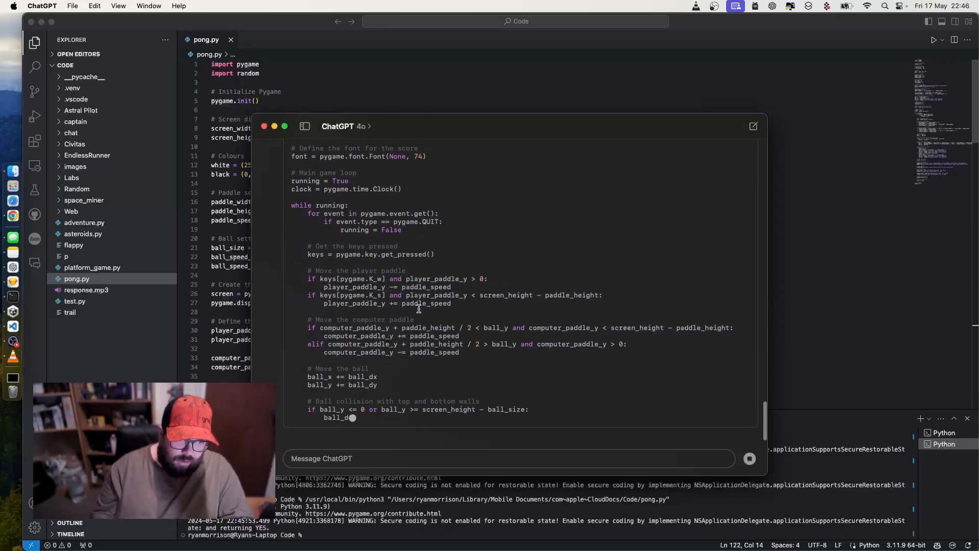
scroll("down", 3)
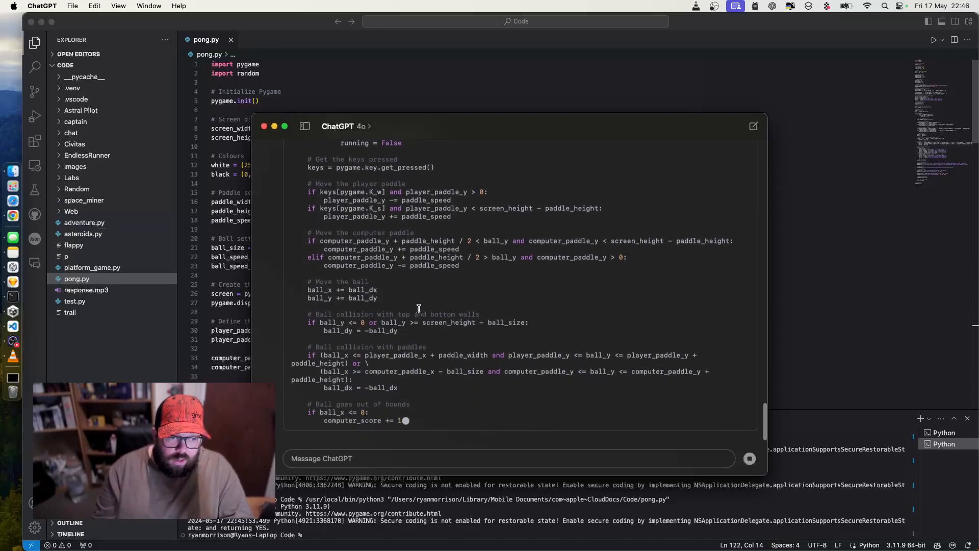